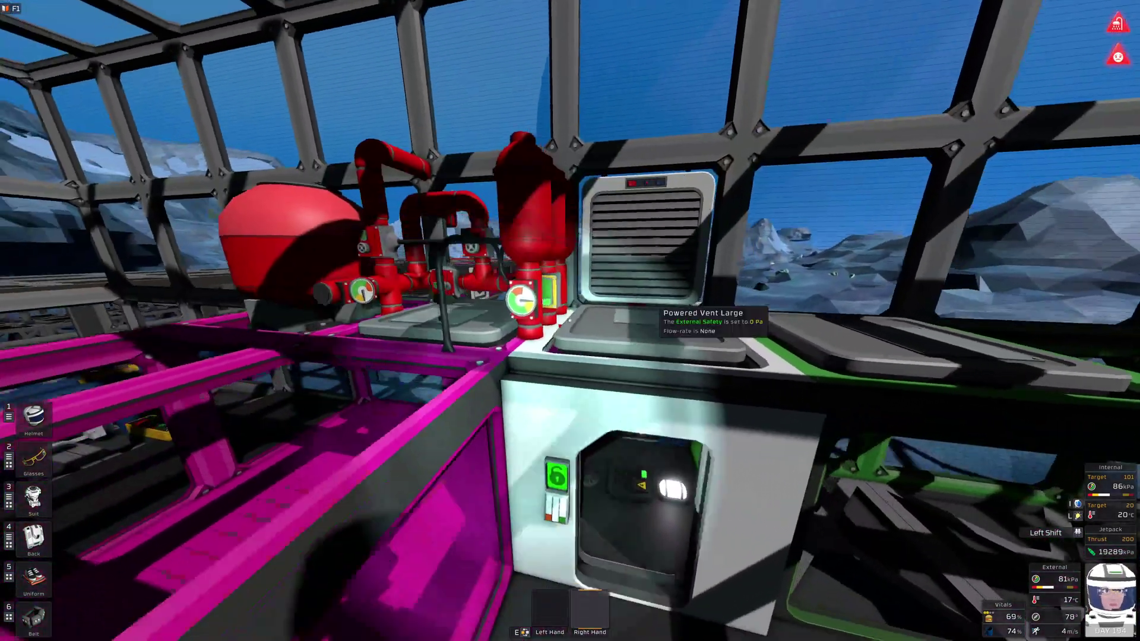
mouse_move(571, 321)
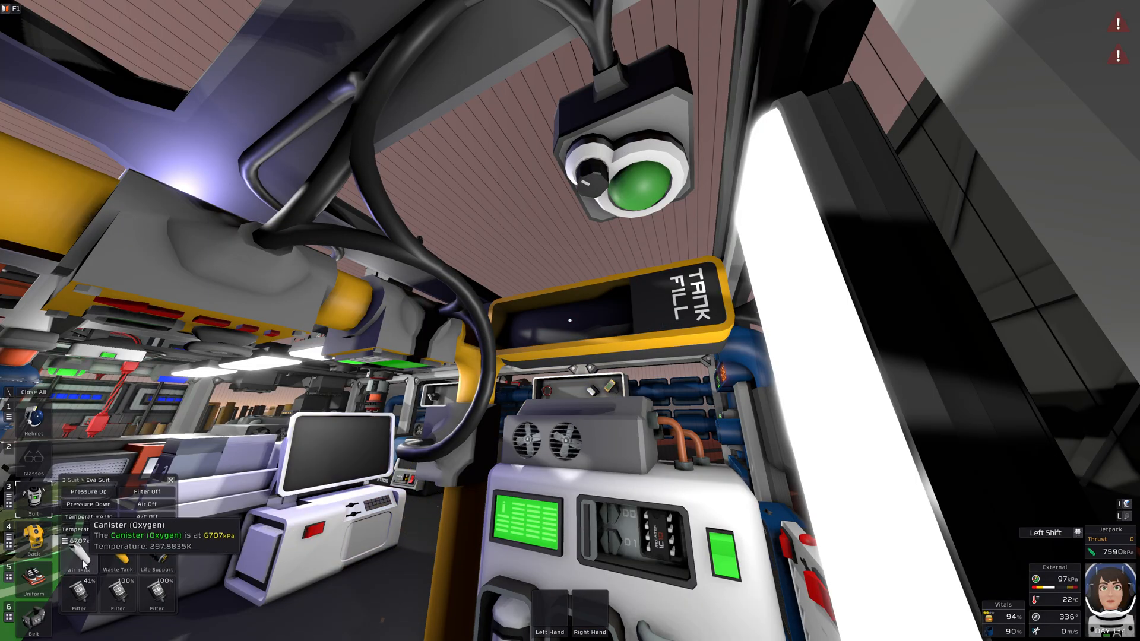
mouse_move(575, 320)
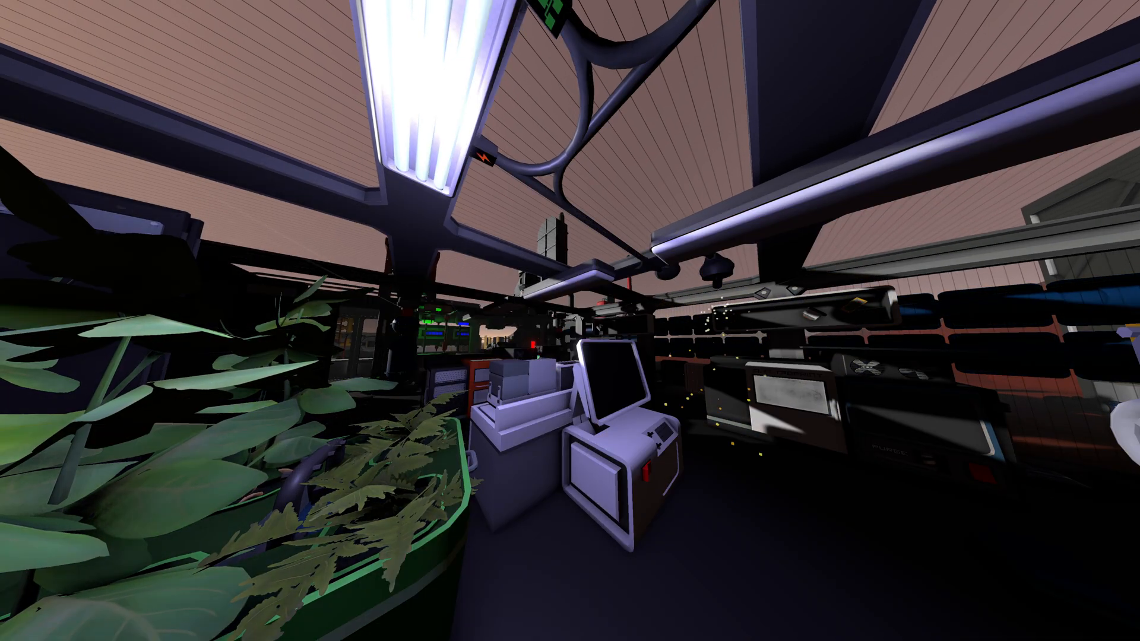
mouse_move(570, 321)
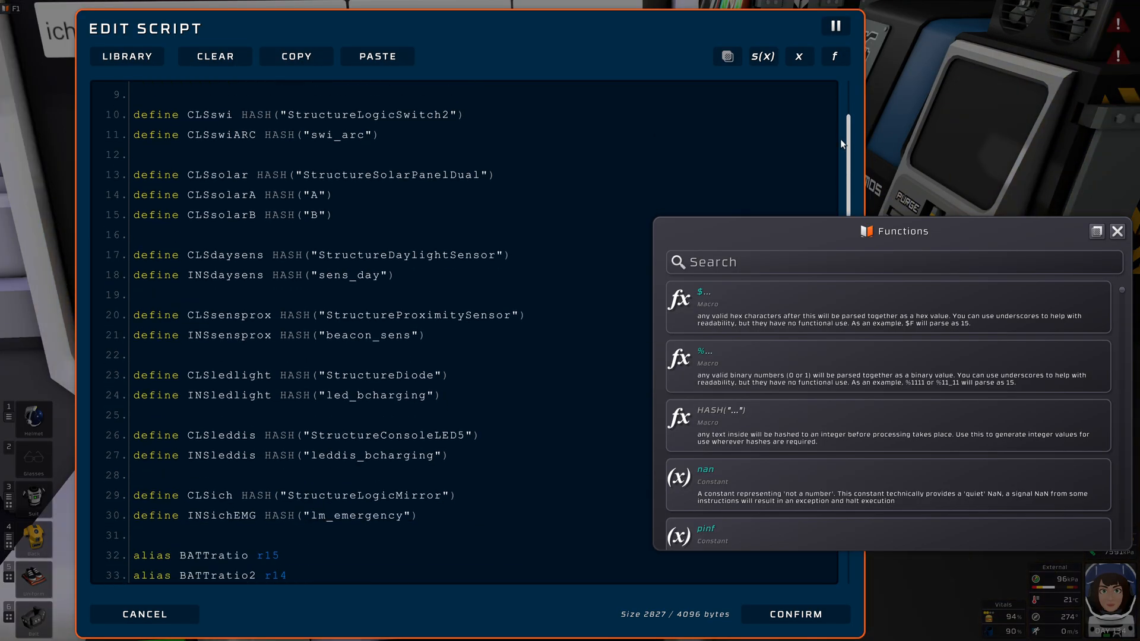
scroll(down, 3)
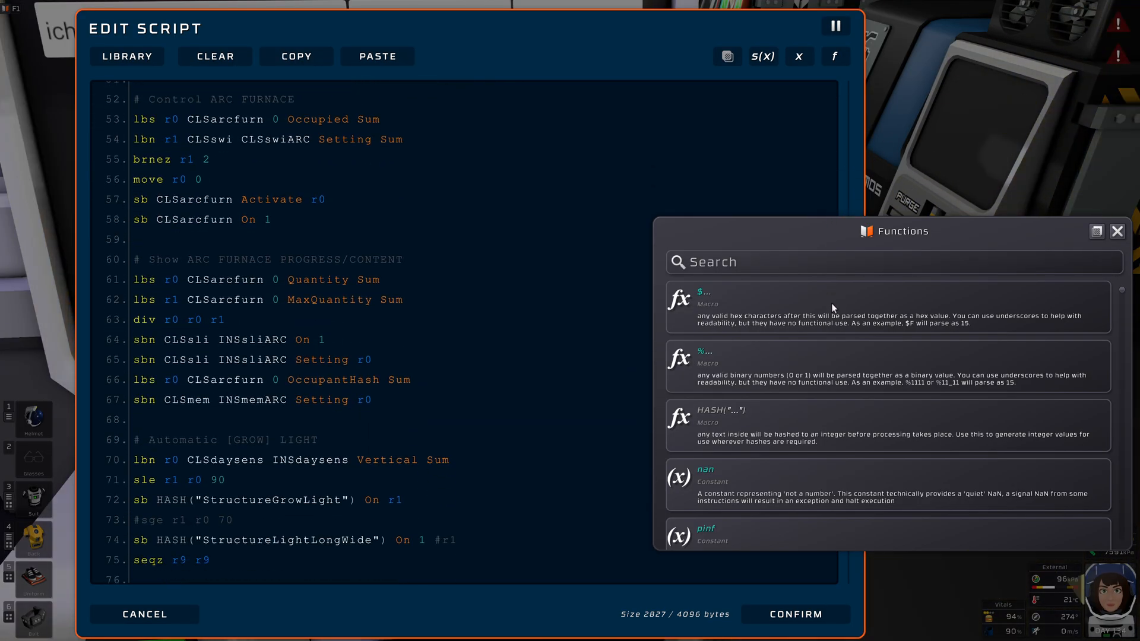
scroll(down, 3)
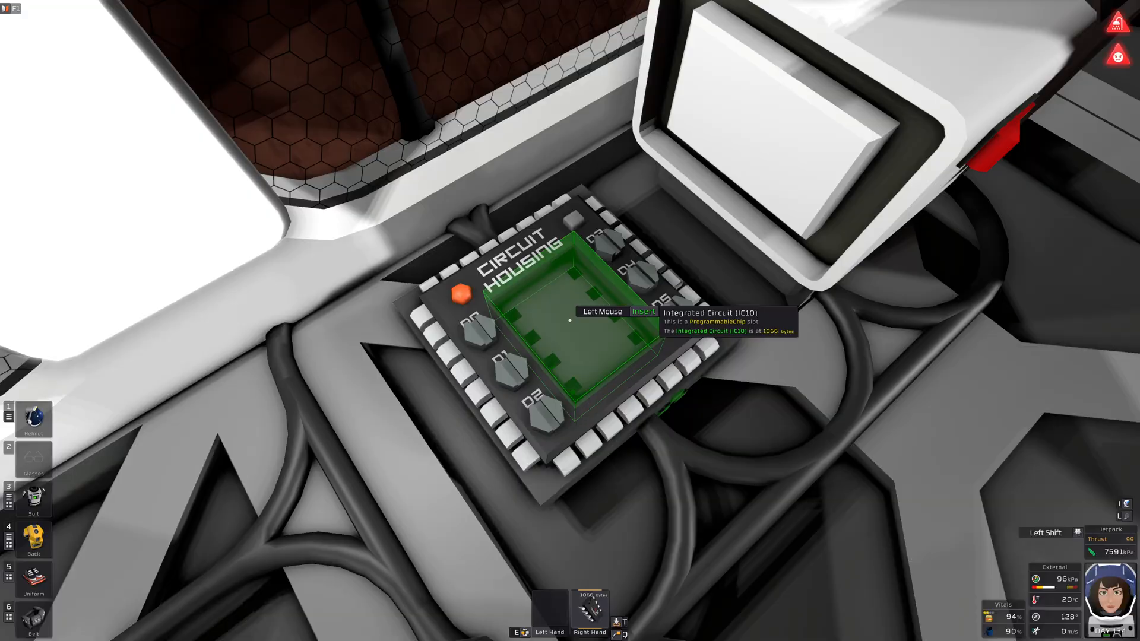
Step: Insert the IC10 chip into the IC Housing and look up ic10 and electrum in Stationpedia
click(571, 331)
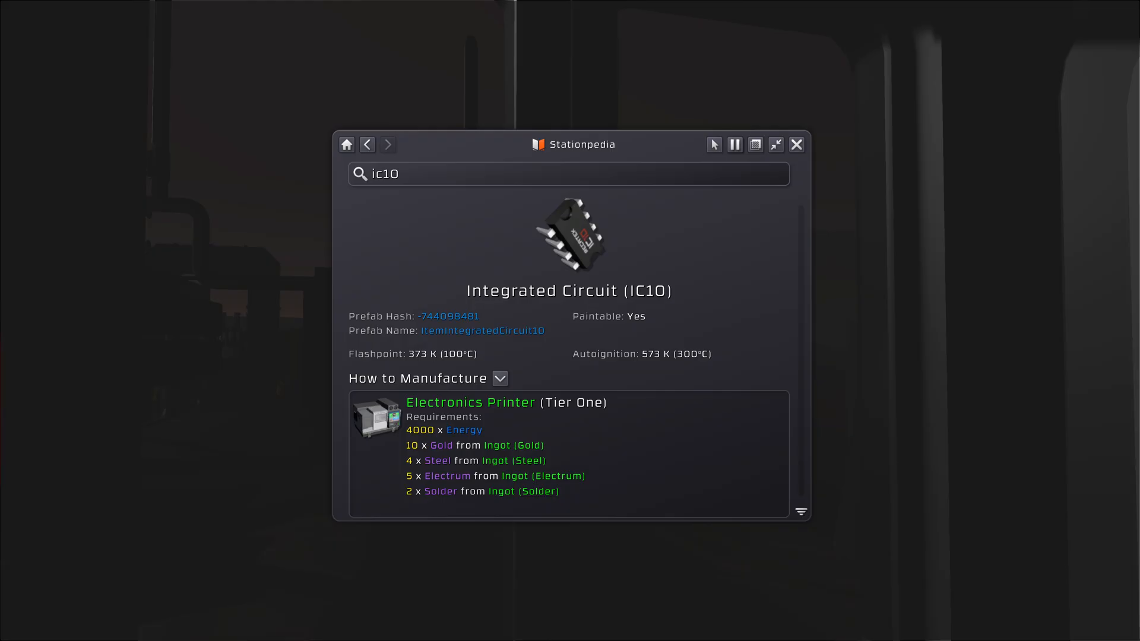
click(796, 144)
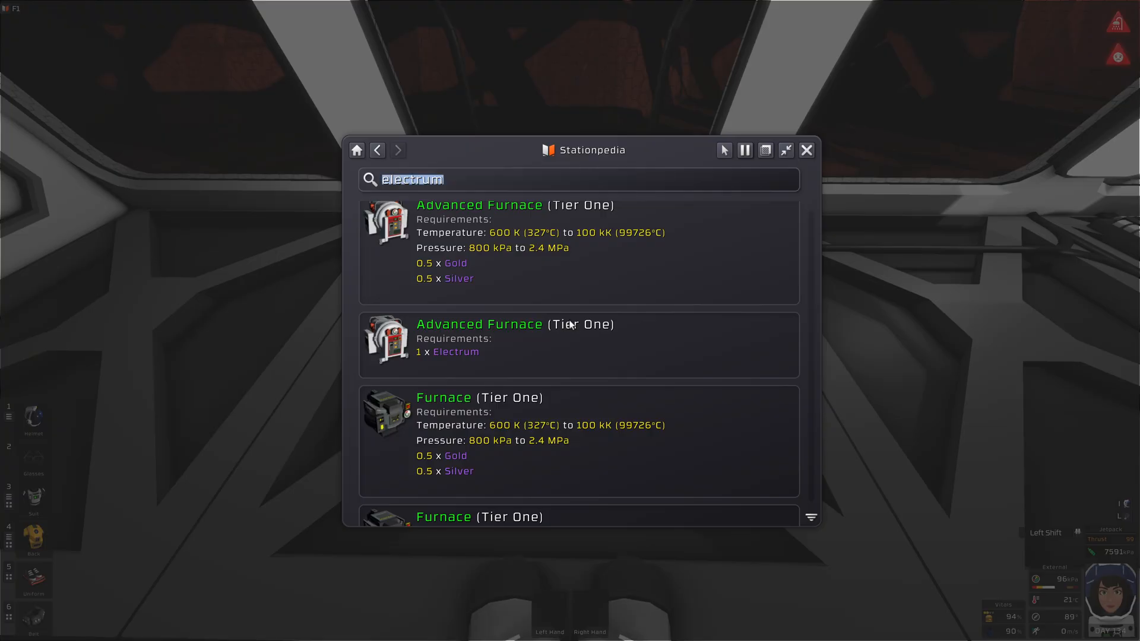
click(807, 149)
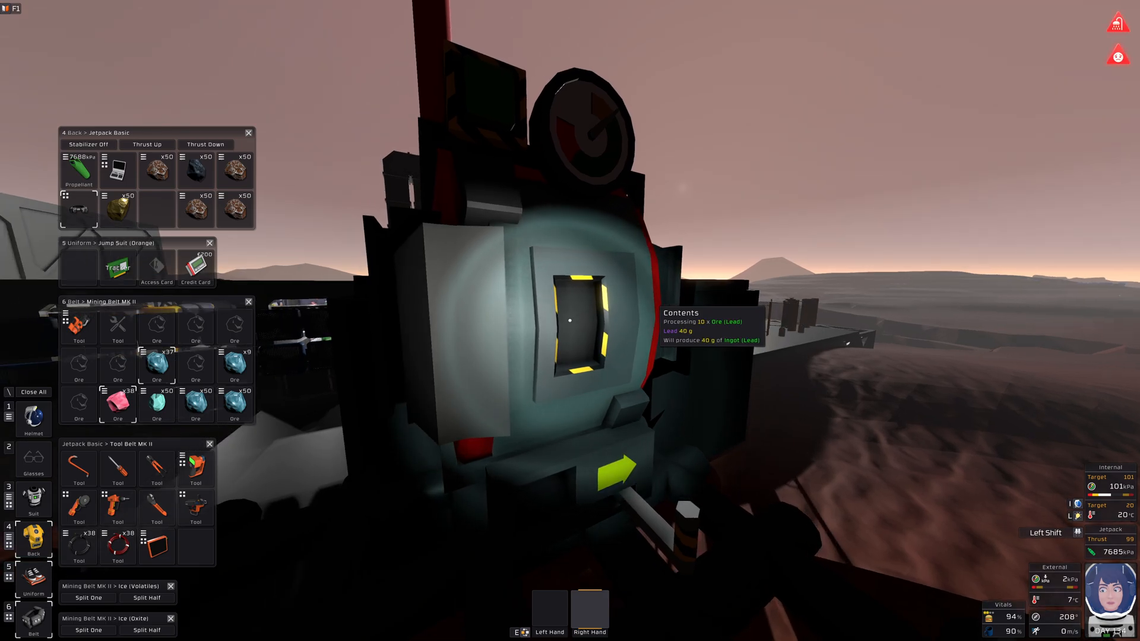
mouse_move(571, 321)
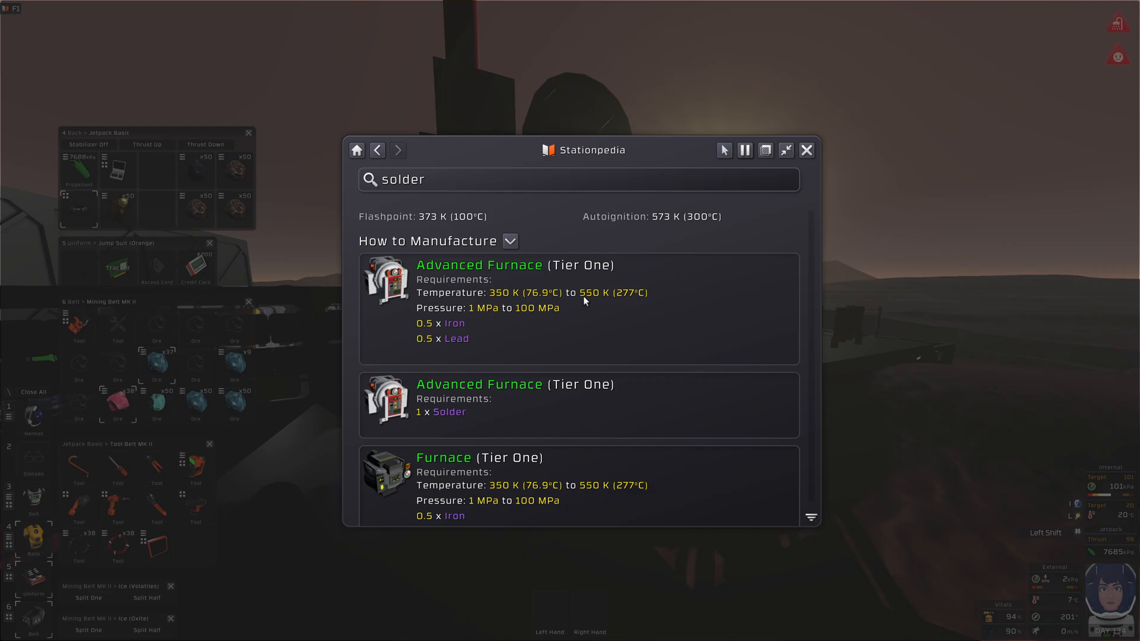
mouse_move(483, 299)
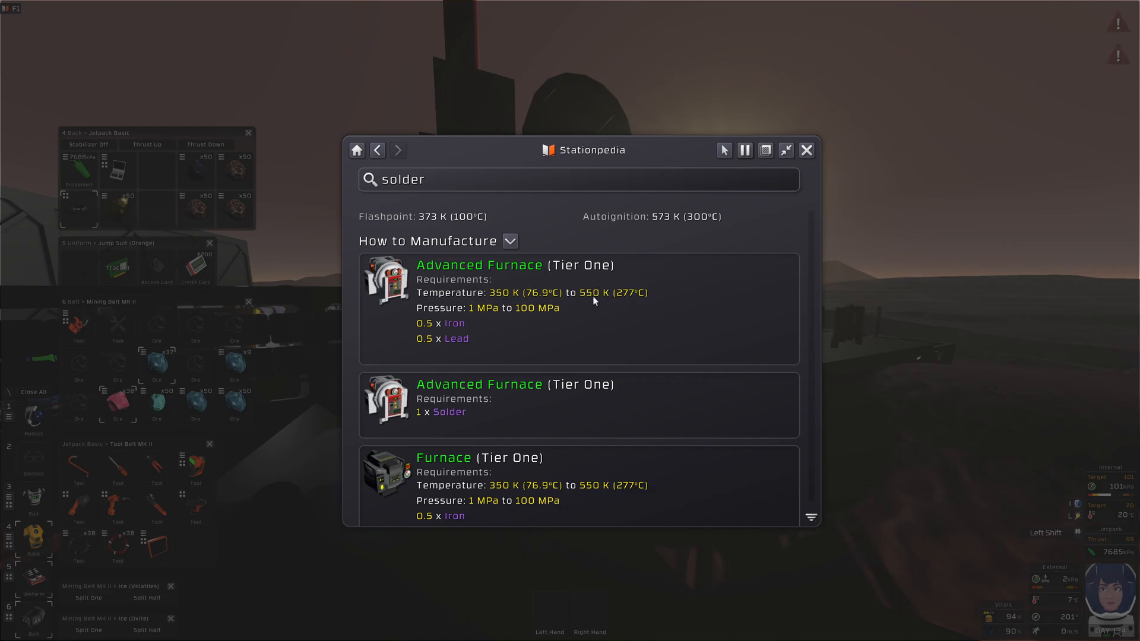
Step: Check the solder recipe (half iron, half lead) and activate the lead-ore furnace
click(806, 150)
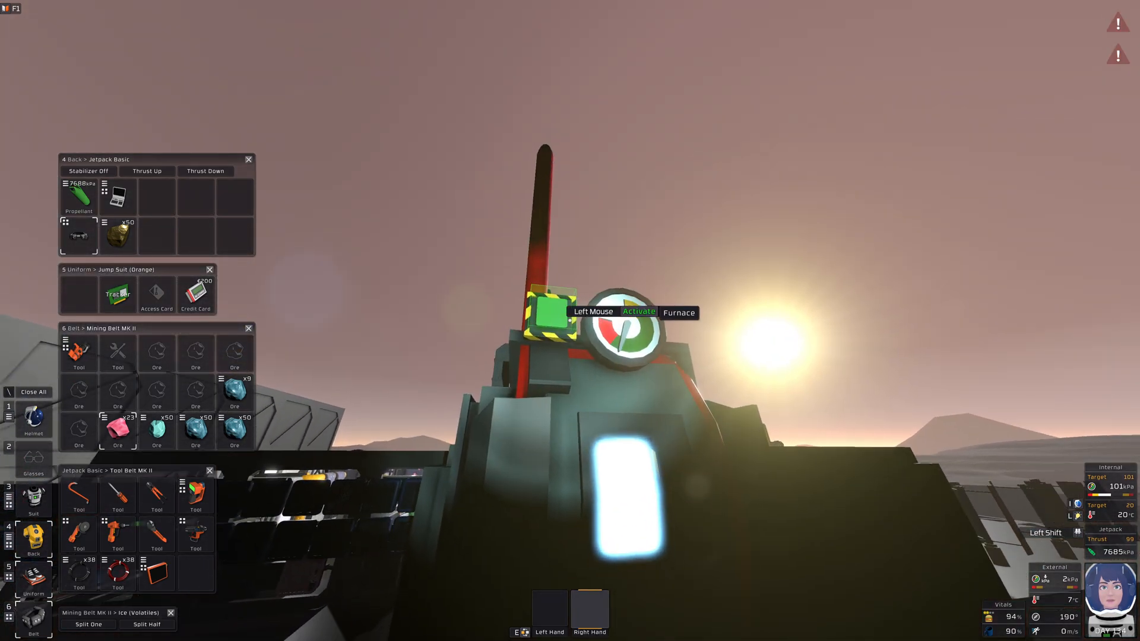
mouse_move(570, 321)
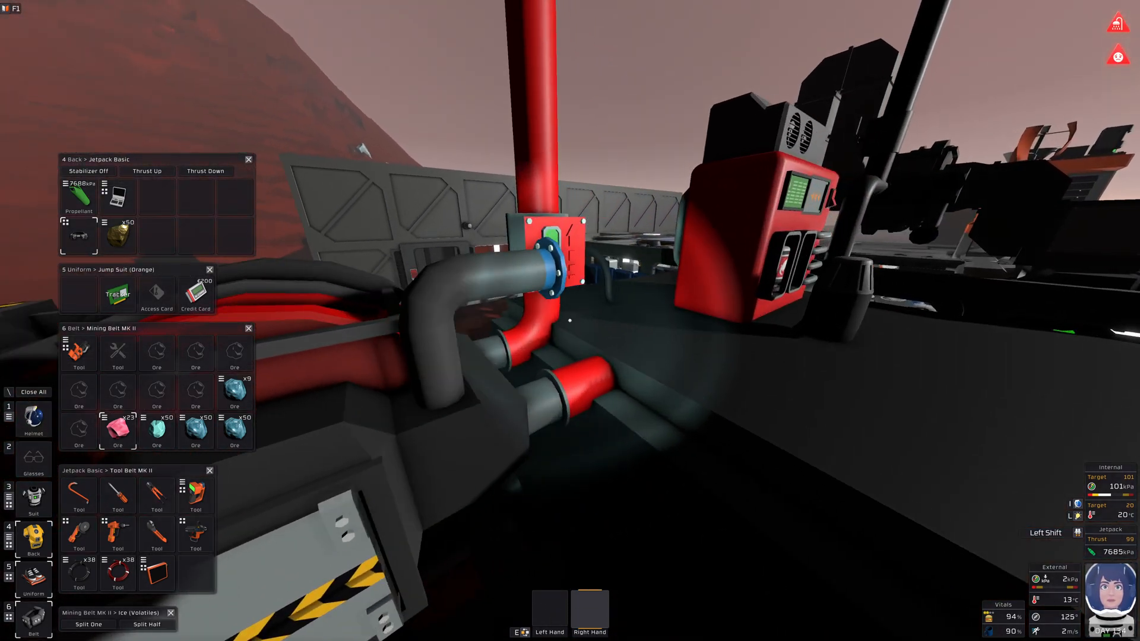
mouse_move(570, 321)
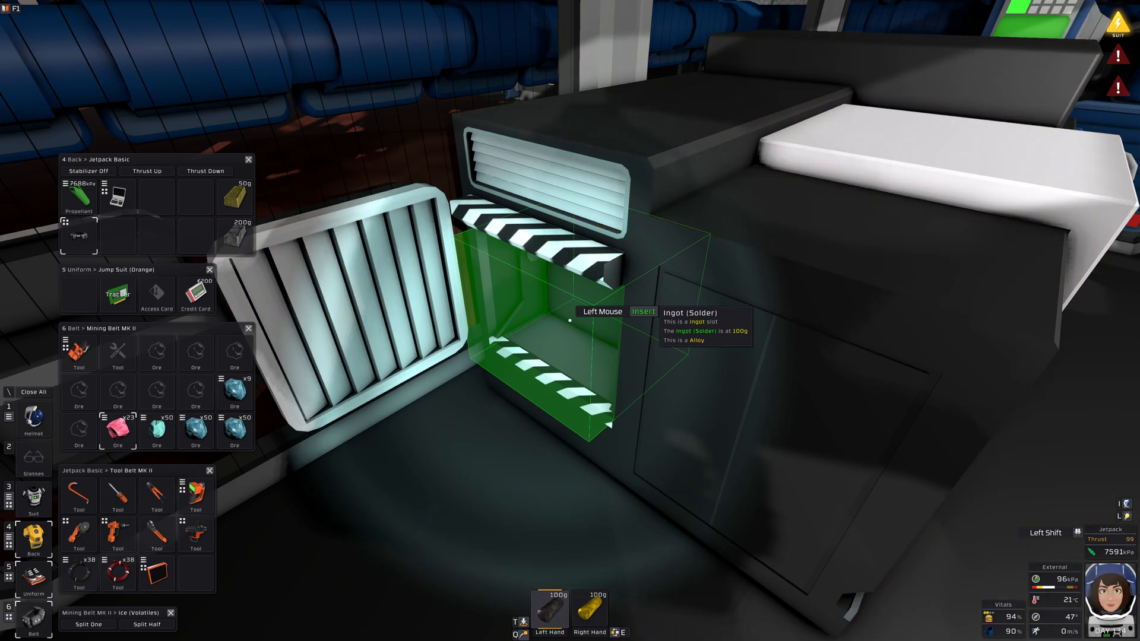
Step: Load solder ingots into the Electronics Printer and select Kit (IC Housing)
click(570, 321)
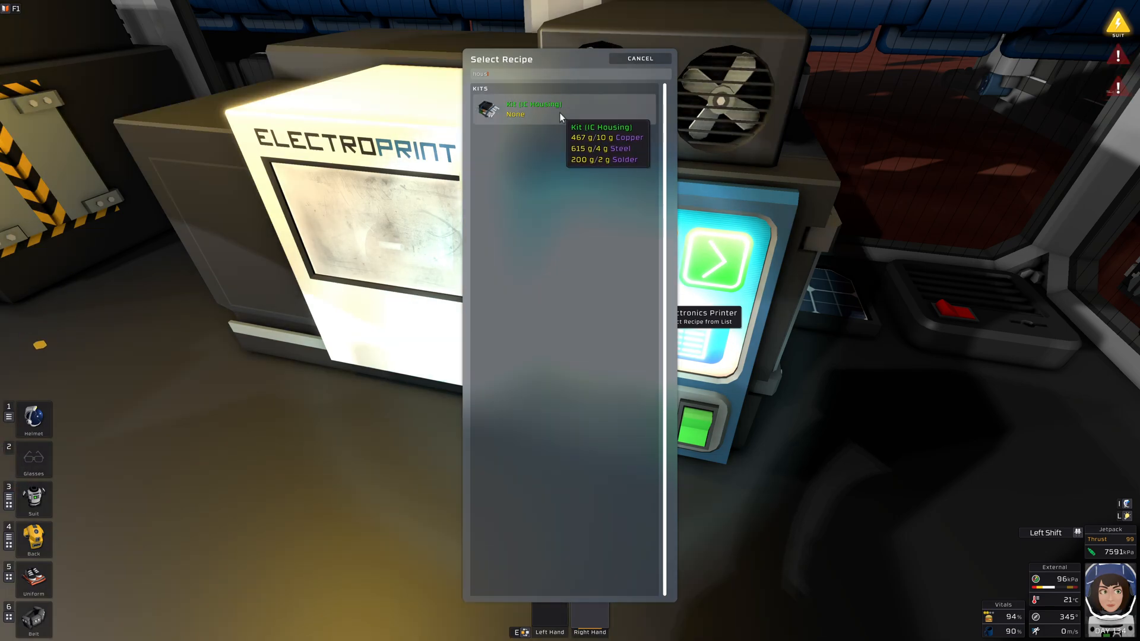
click(533, 108)
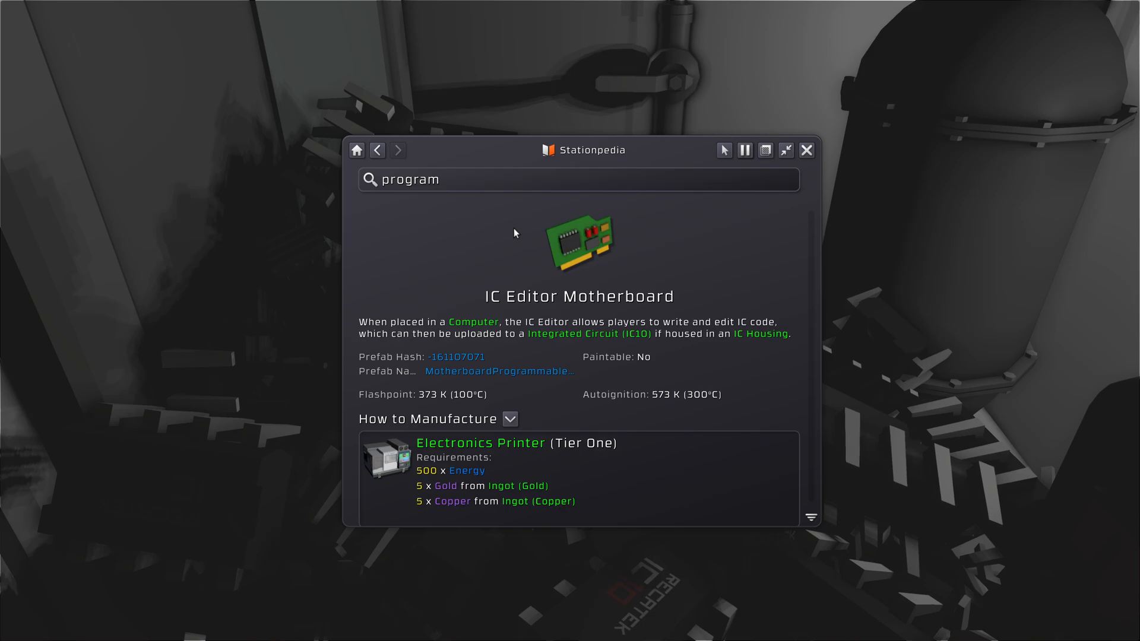
Step: Print the IC Editor Motherboard and run the Integrated Circuit Editor linked to IC Housing
scroll(up, 3)
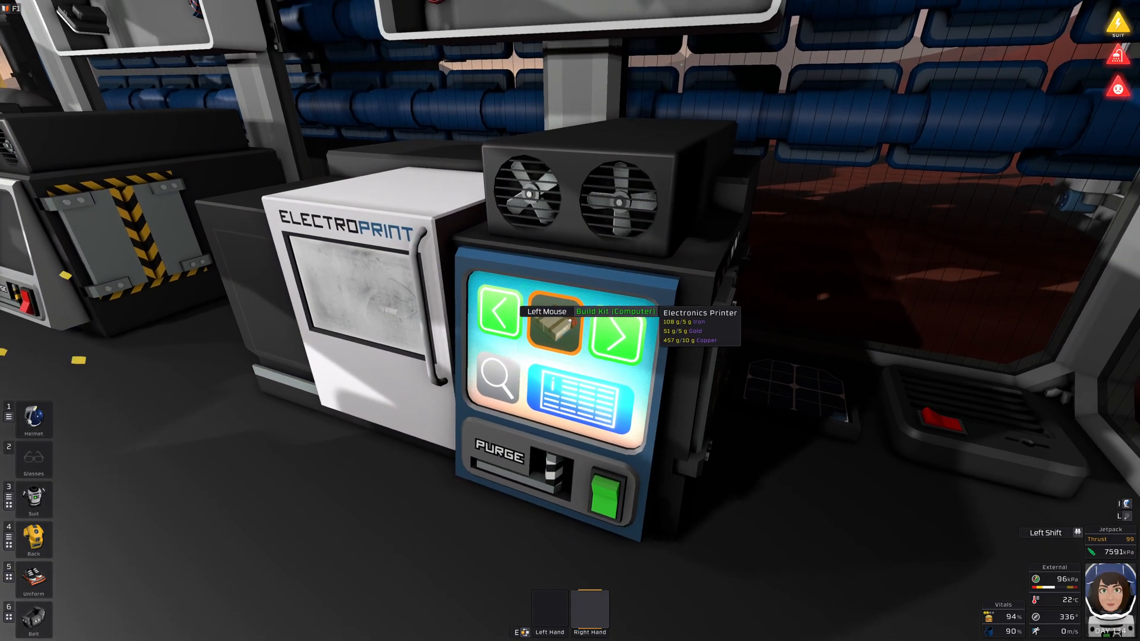
click(560, 334)
text(board)
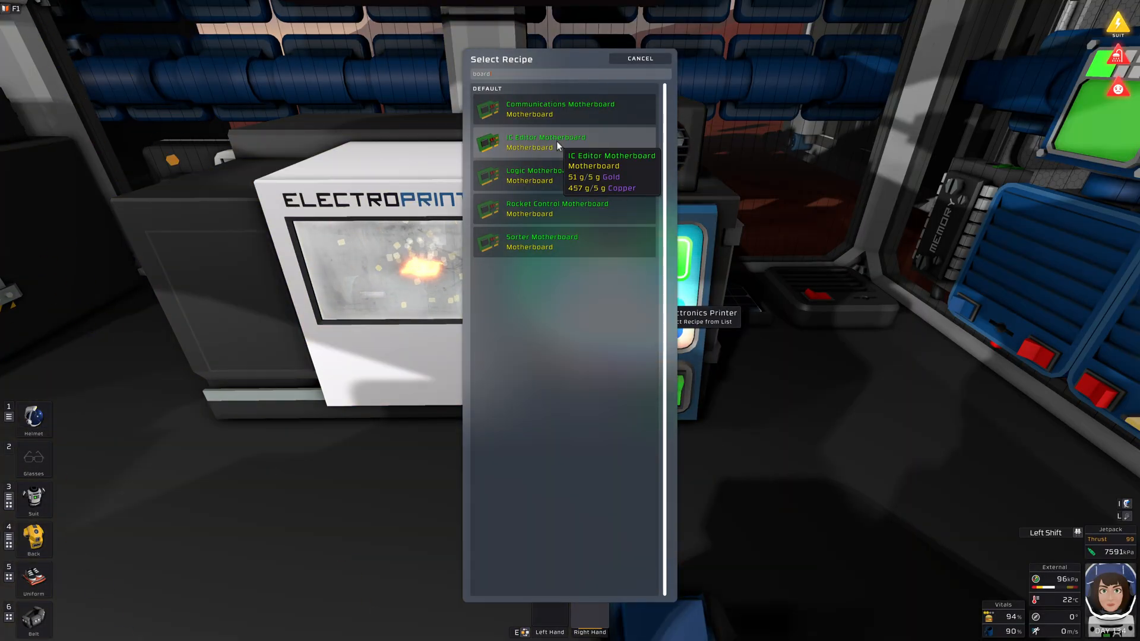
click(639, 58)
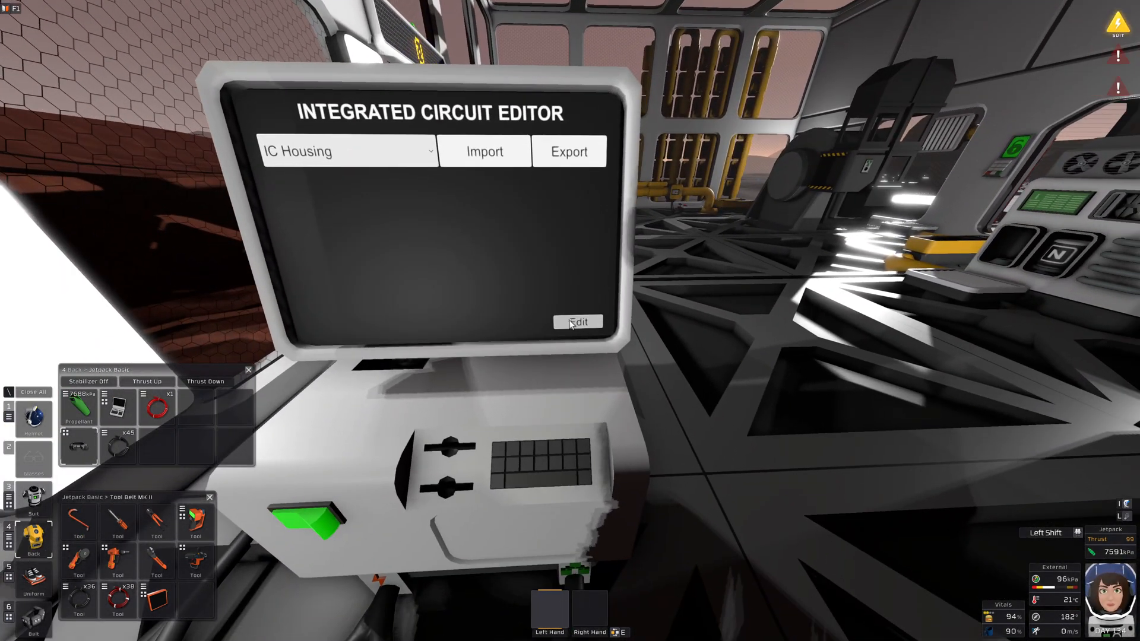
mouse_move(632, 297)
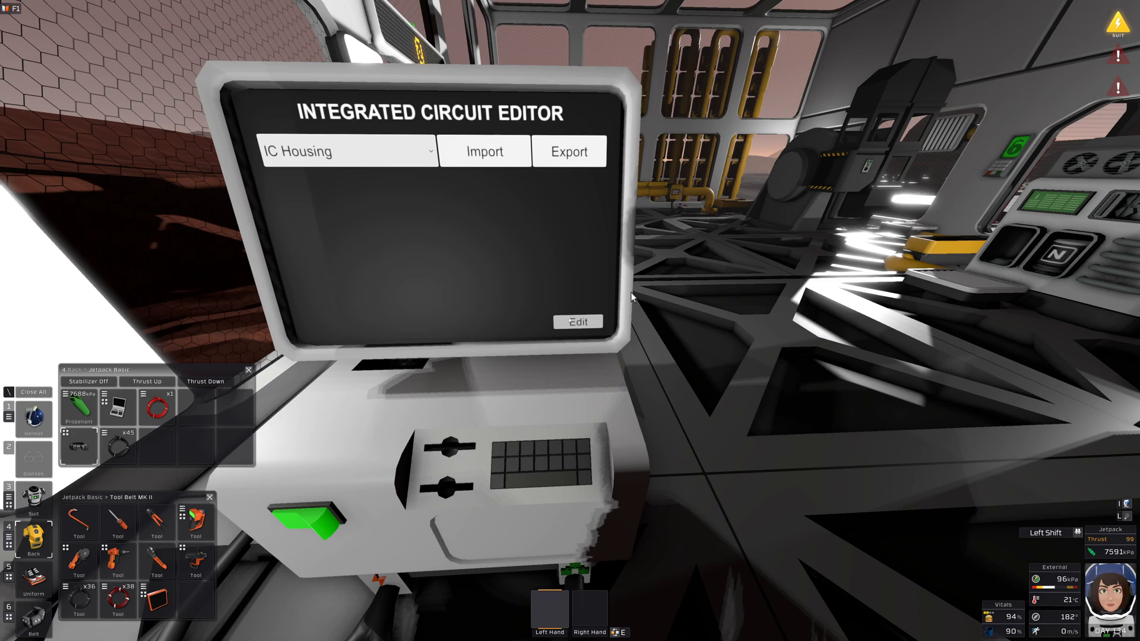
Step: Open a blank Edit Script window from the Integrated Circuit Editor
click(578, 321)
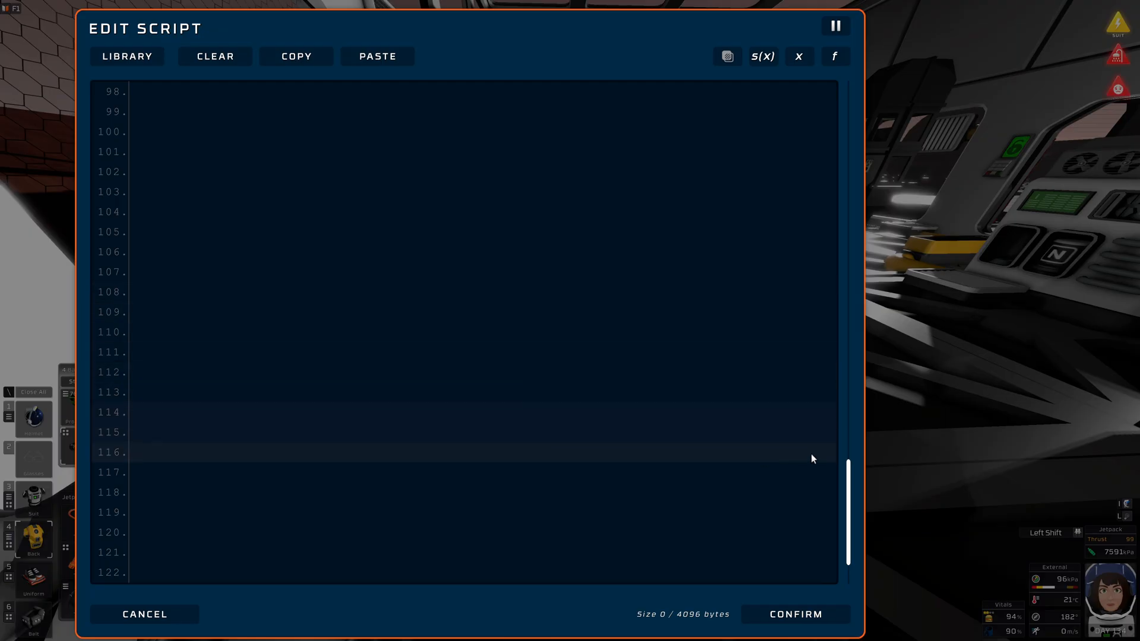
scroll(up, 3)
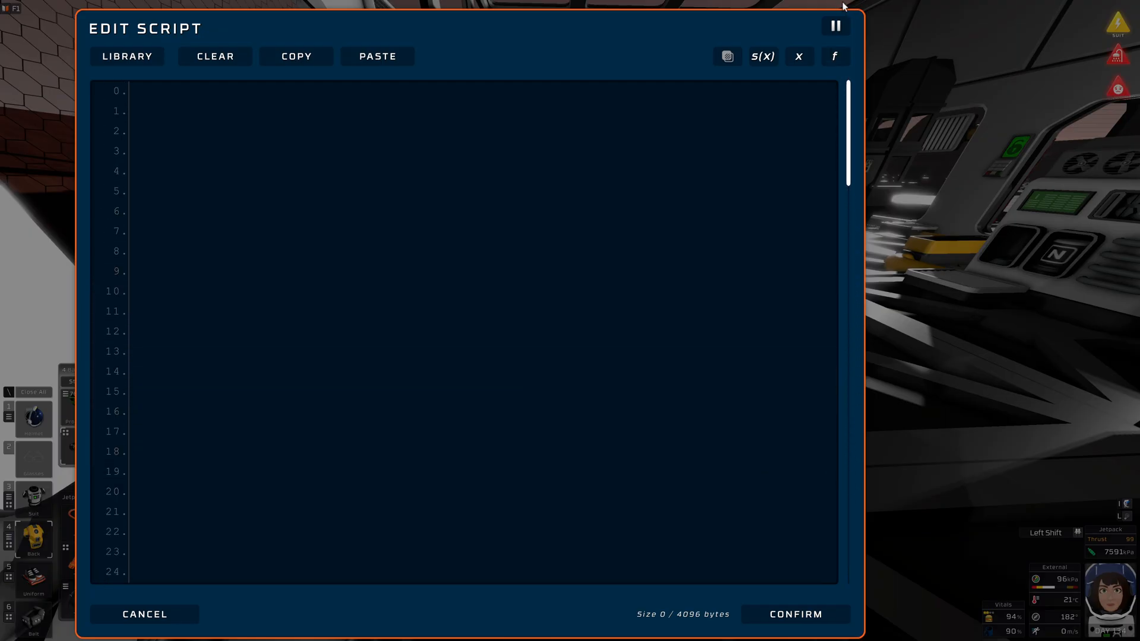
click(143, 615)
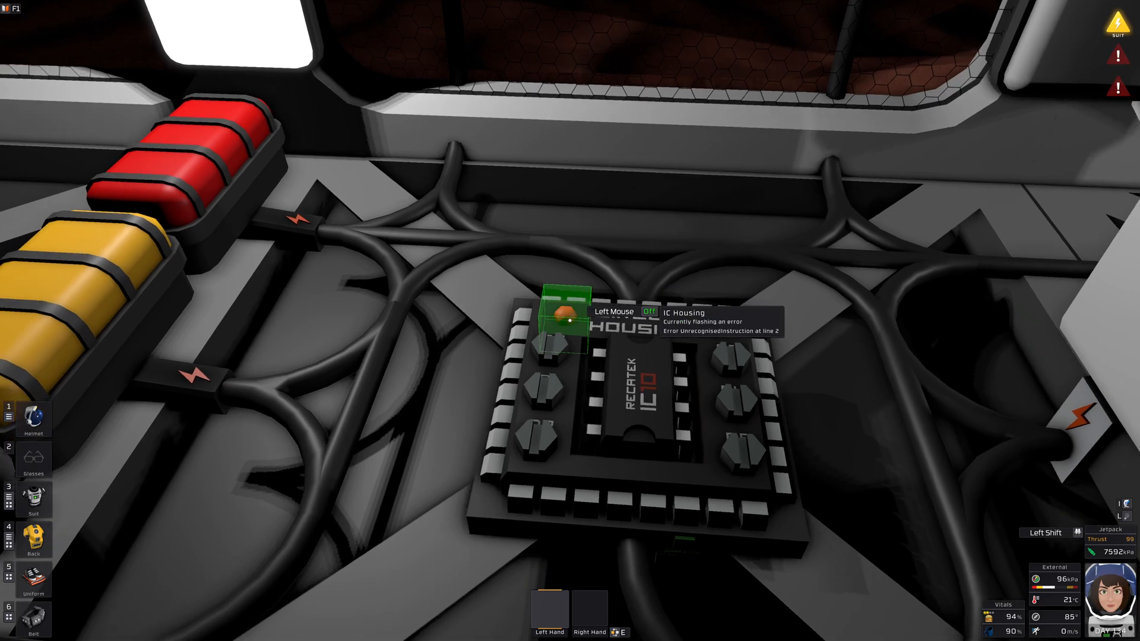
Step: Type 'Sir,' after 'Dear' on script line 2 to complete the greeting
click(560, 313)
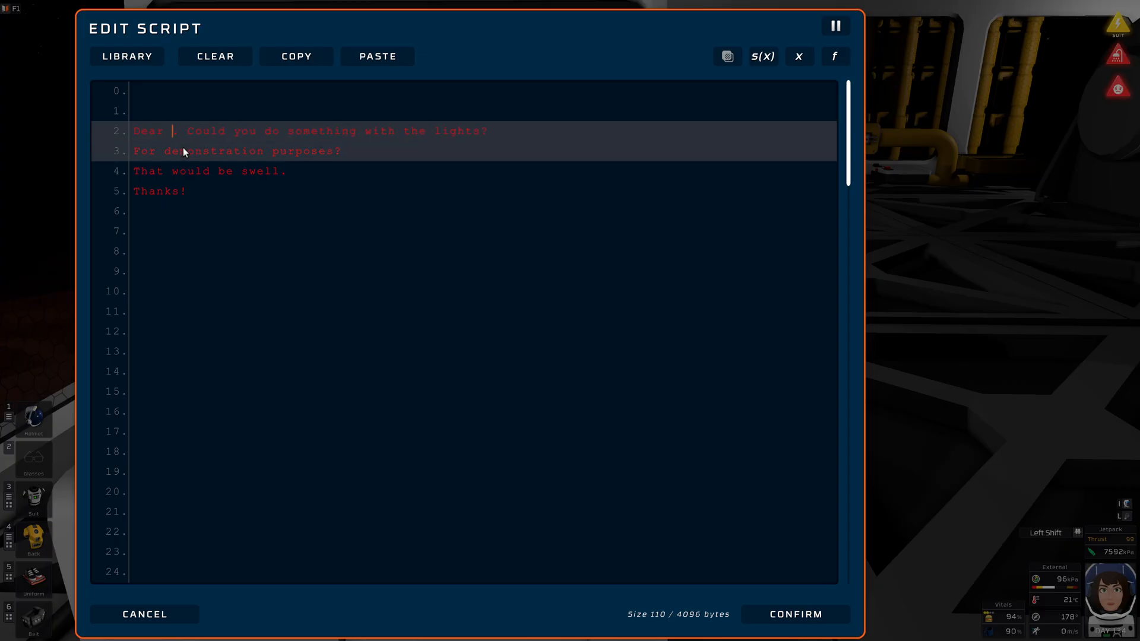
text(Sir,c)
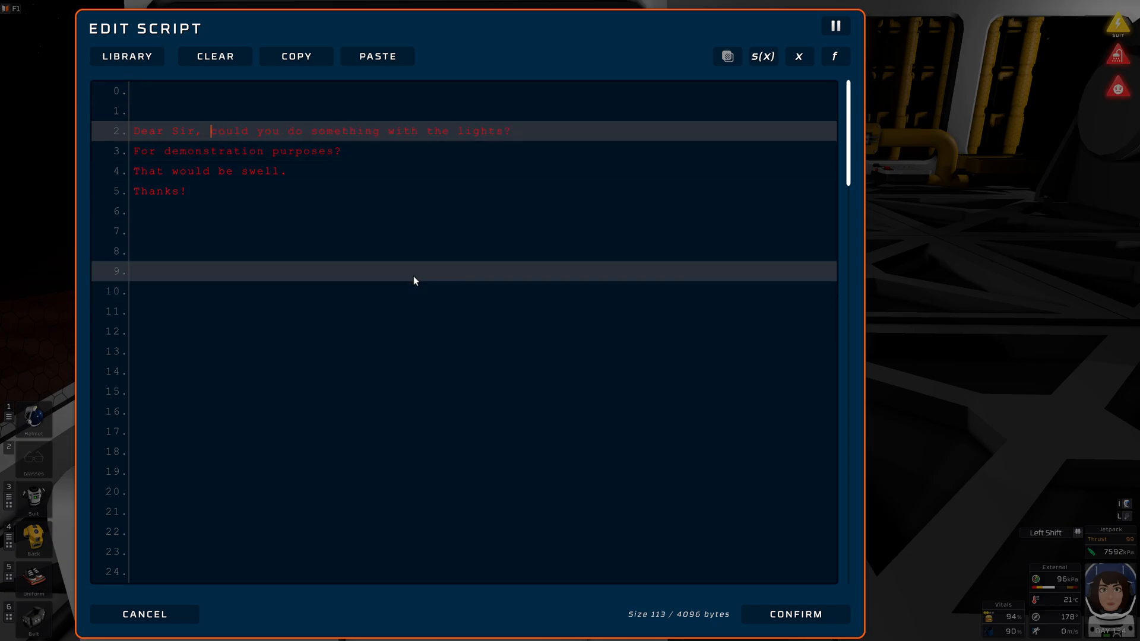
click(795, 614)
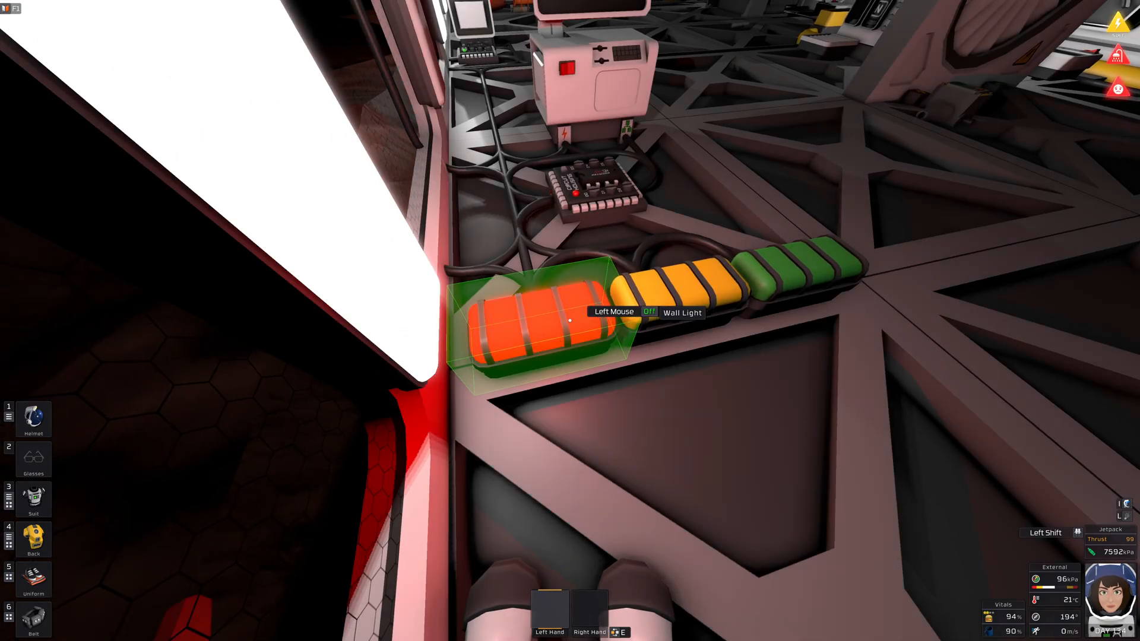
mouse_move(571, 321)
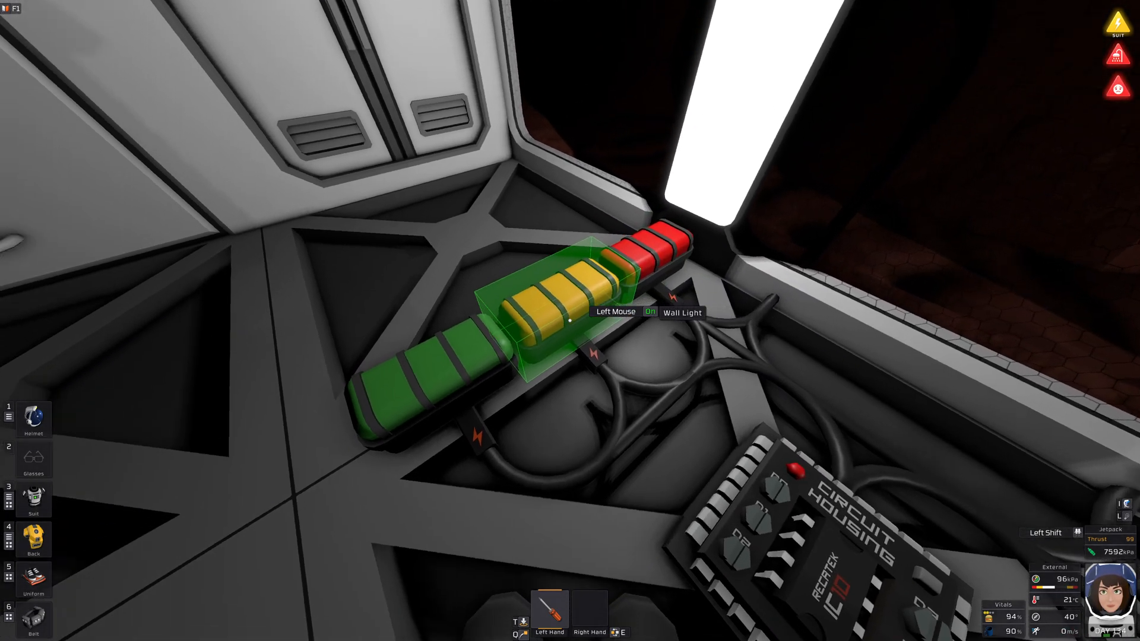
mouse_move(570, 321)
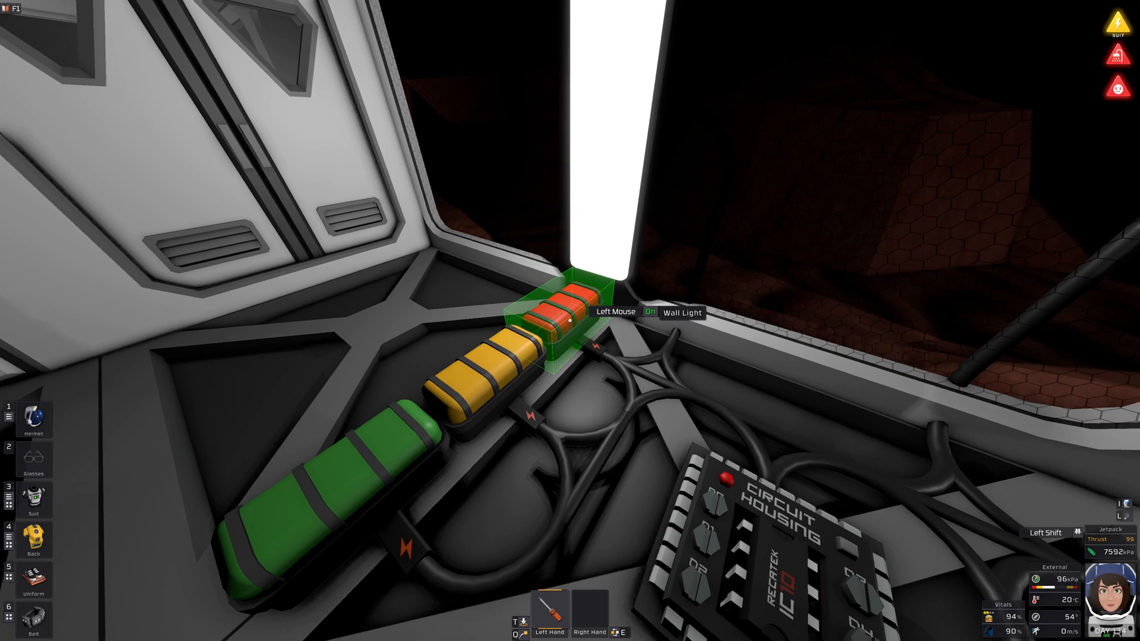
mouse_move(570, 321)
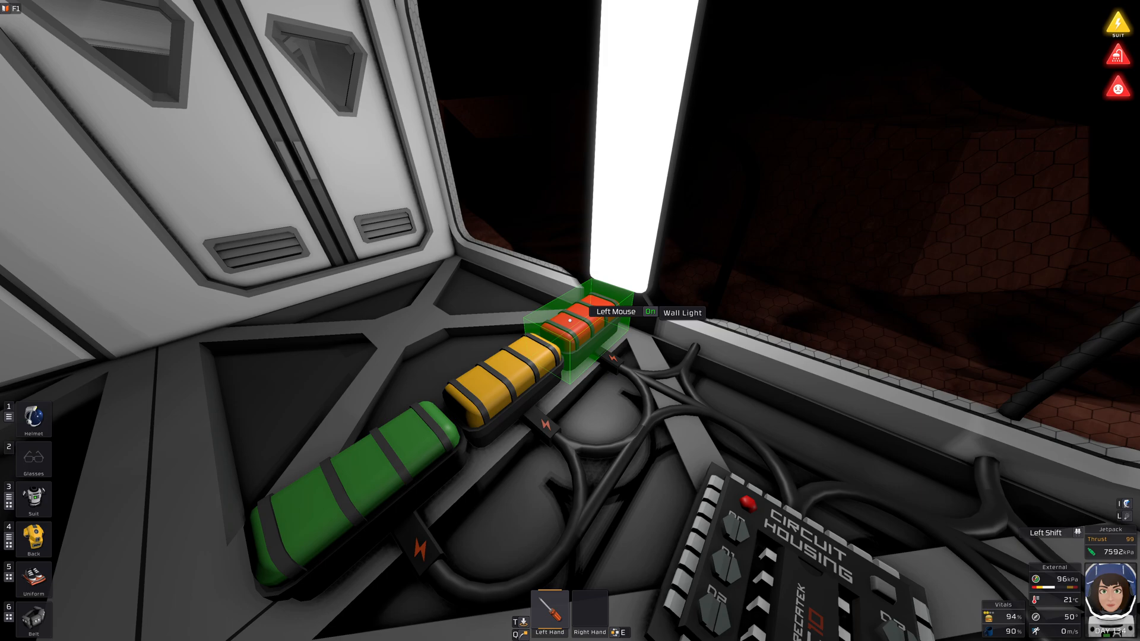
mouse_move(570, 320)
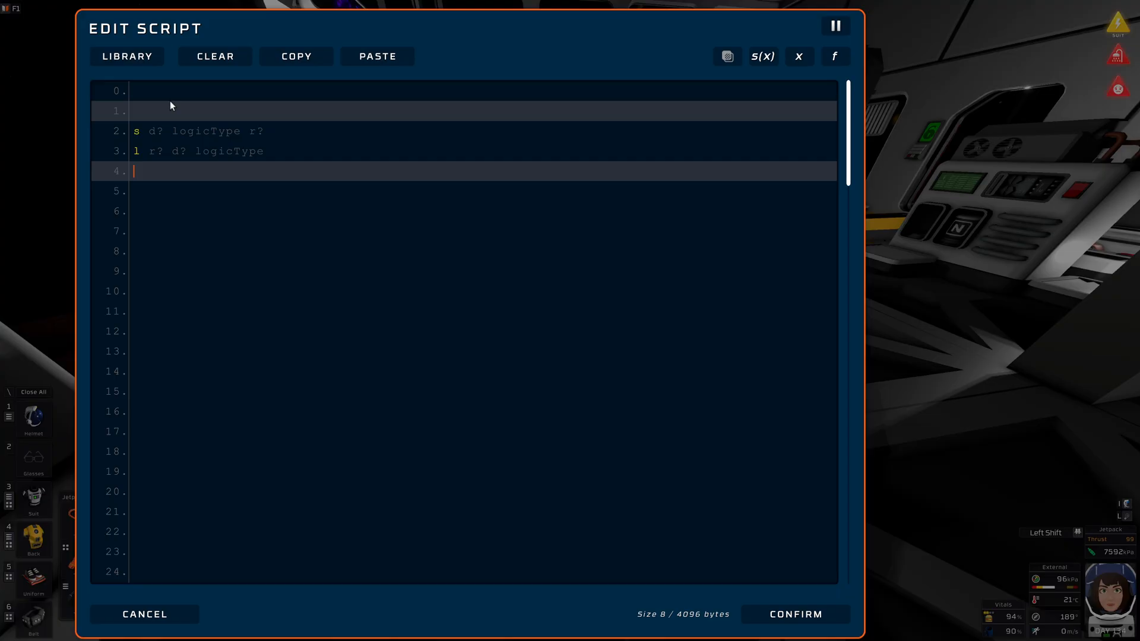
mouse_move(155, 106)
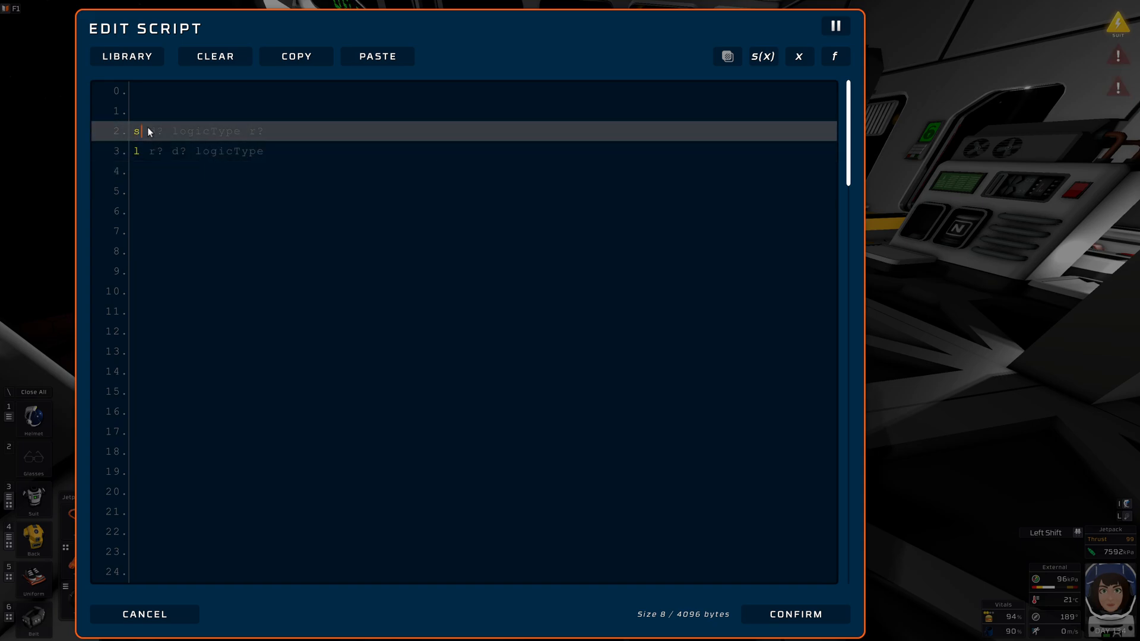
Step: Insert the 's' and 'l' templates and enter d0 as the set device
text(d0)
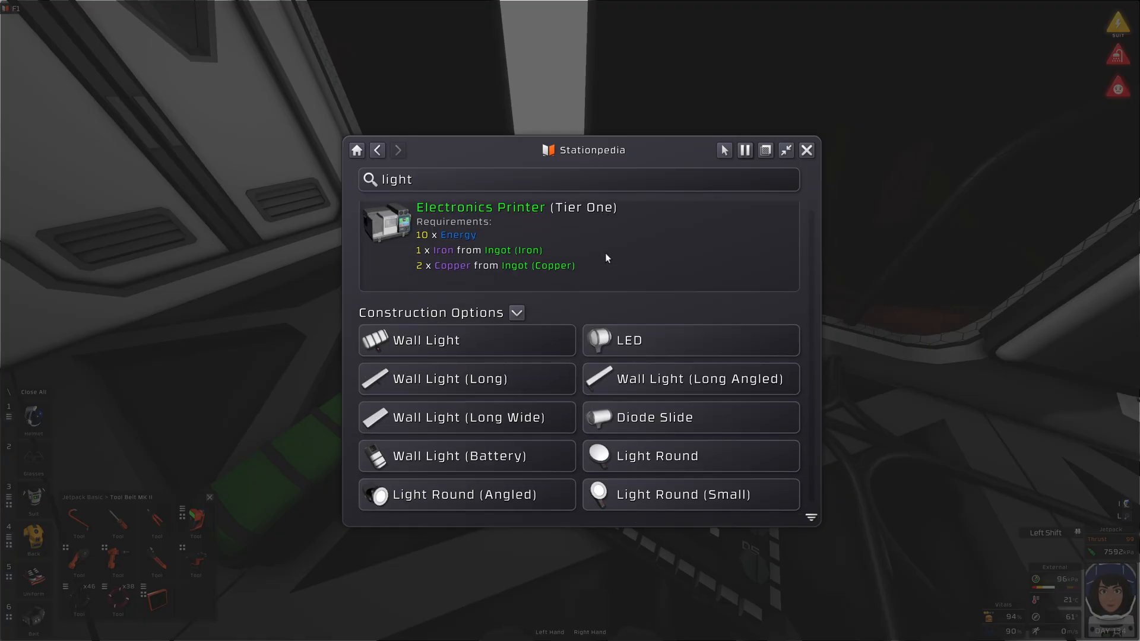
mouse_move(542, 347)
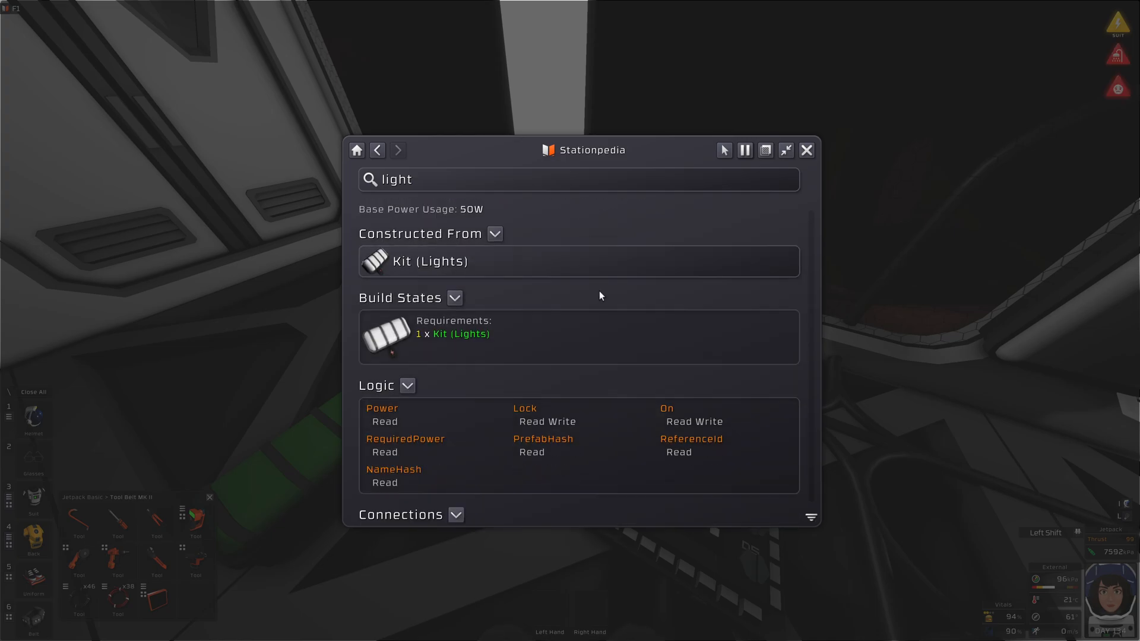
Step: Scroll the Wall Light entry to its Logic section showing writable On and Lock
scroll(down, 3)
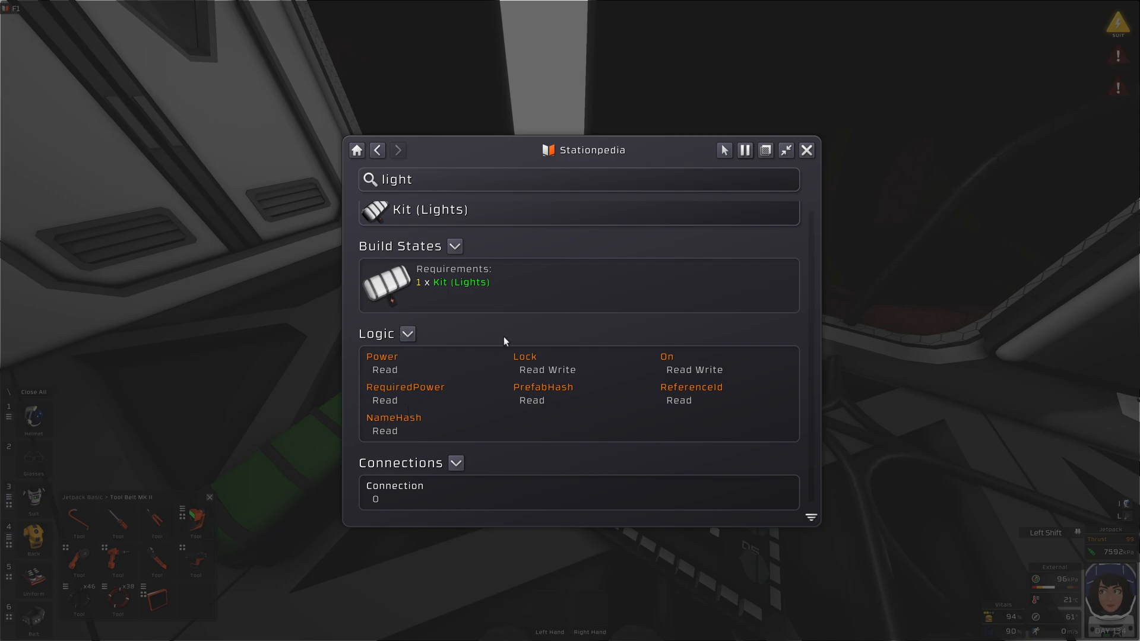
mouse_move(671, 369)
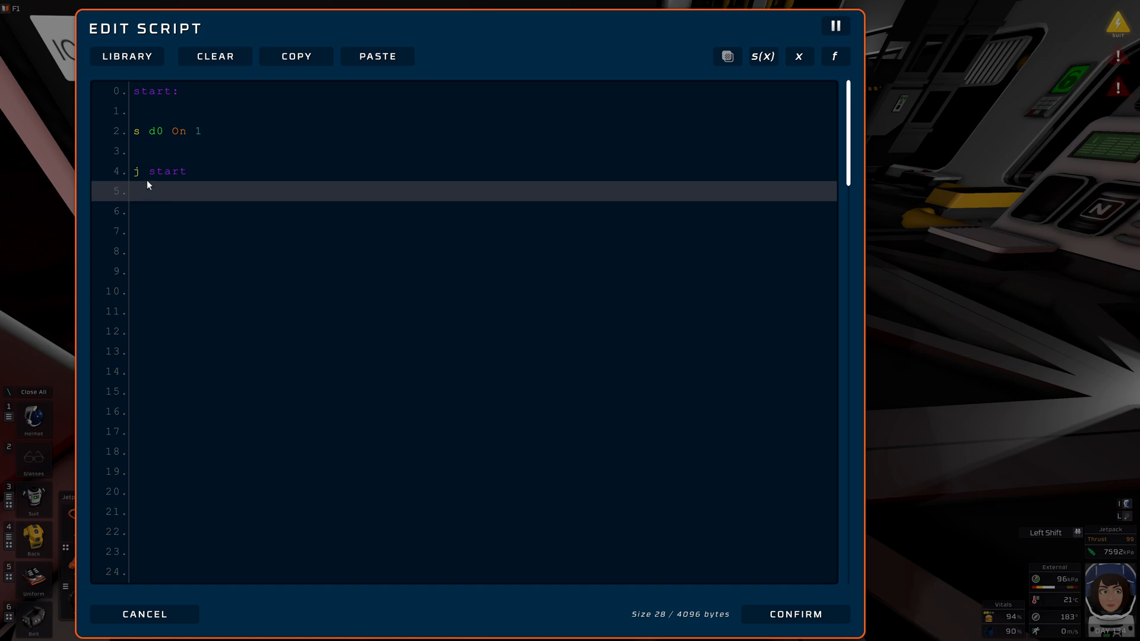
Step: Write the loop lines 'start:', 's d0 On 1' and 'j start'
click(163, 171)
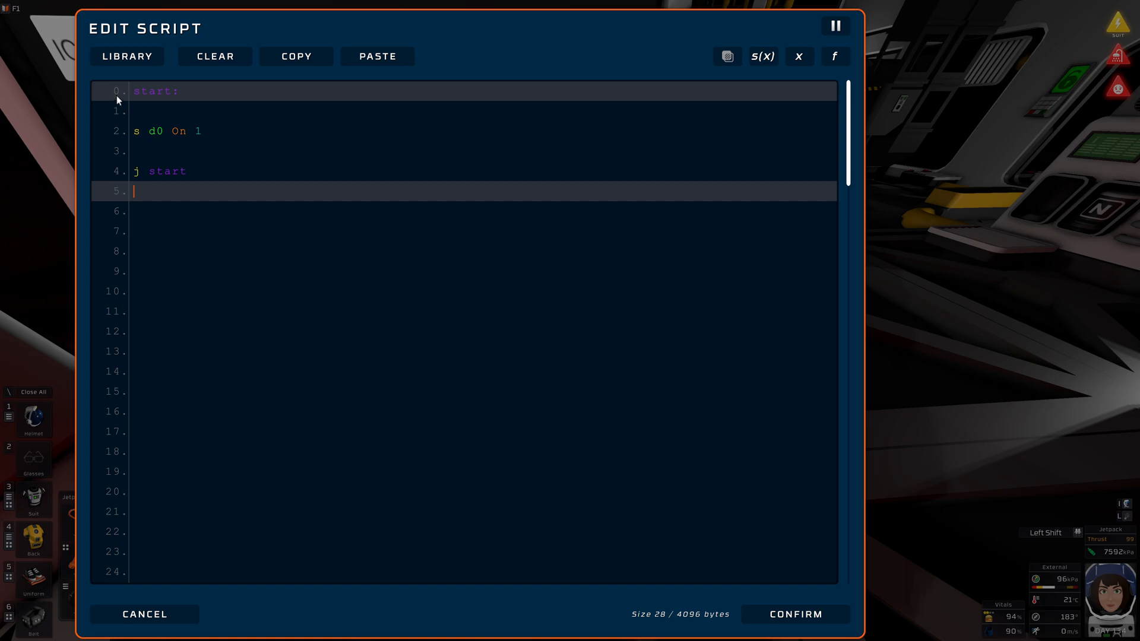
mouse_move(154, 93)
text(yield)
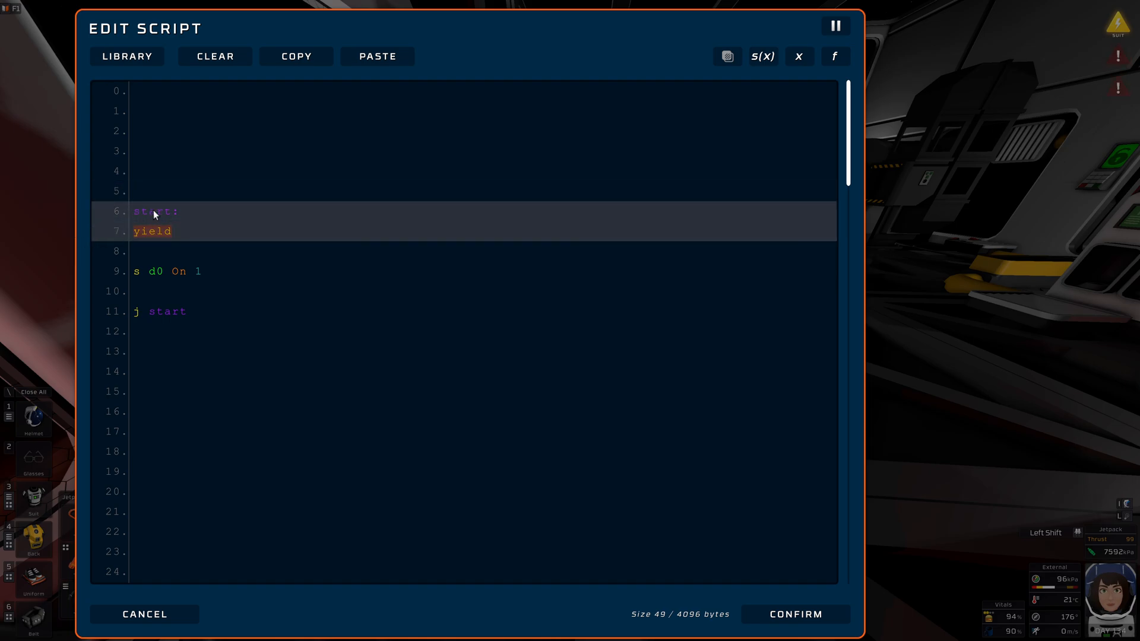
Step: Add yields and paste the full script cycling d0, d1, d2 On across four steps
click(152, 231)
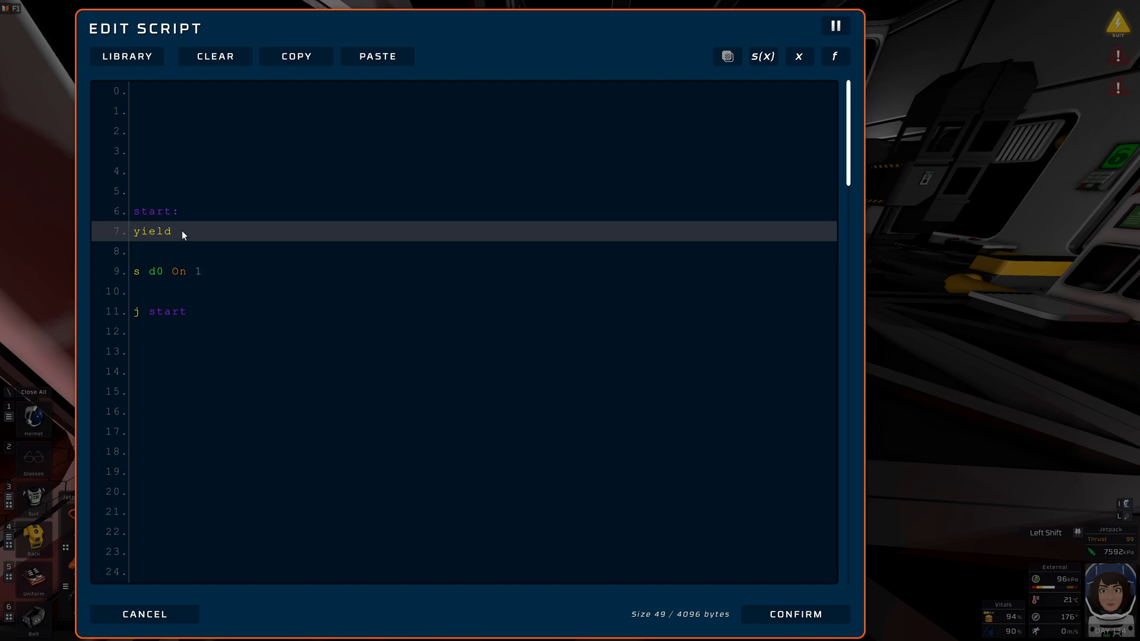
mouse_move(184, 231)
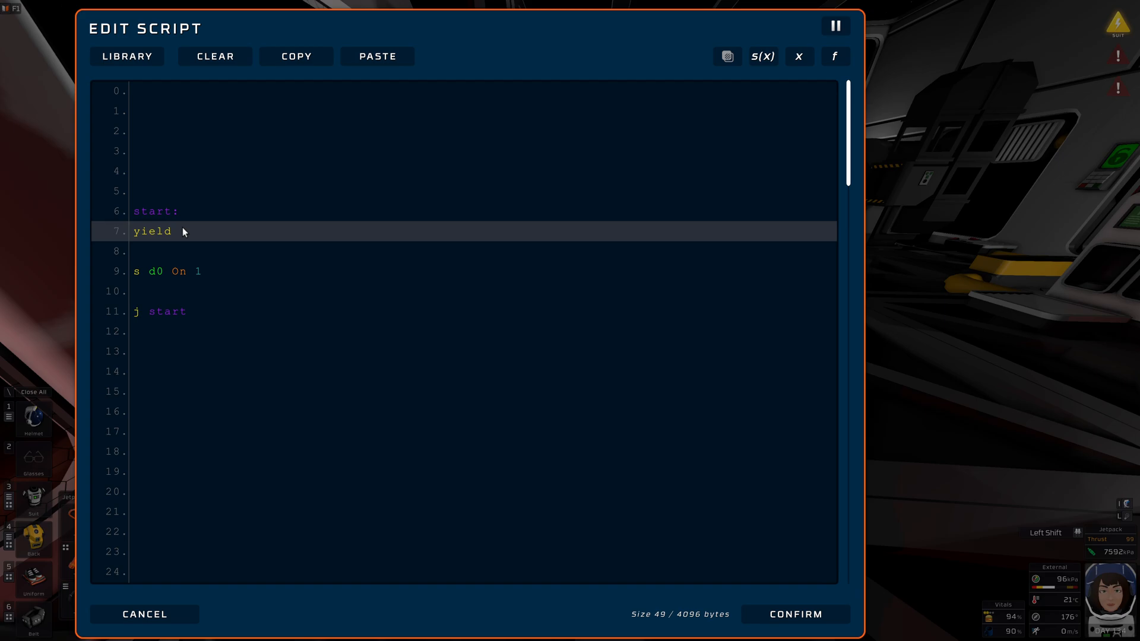
mouse_move(140, 236)
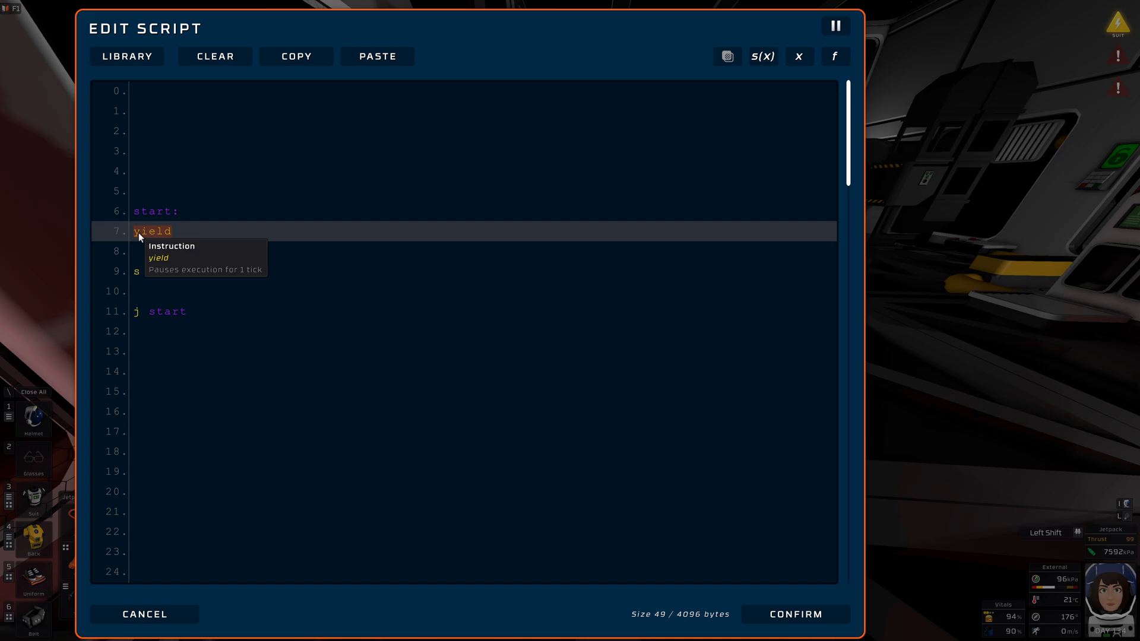
mouse_move(145, 234)
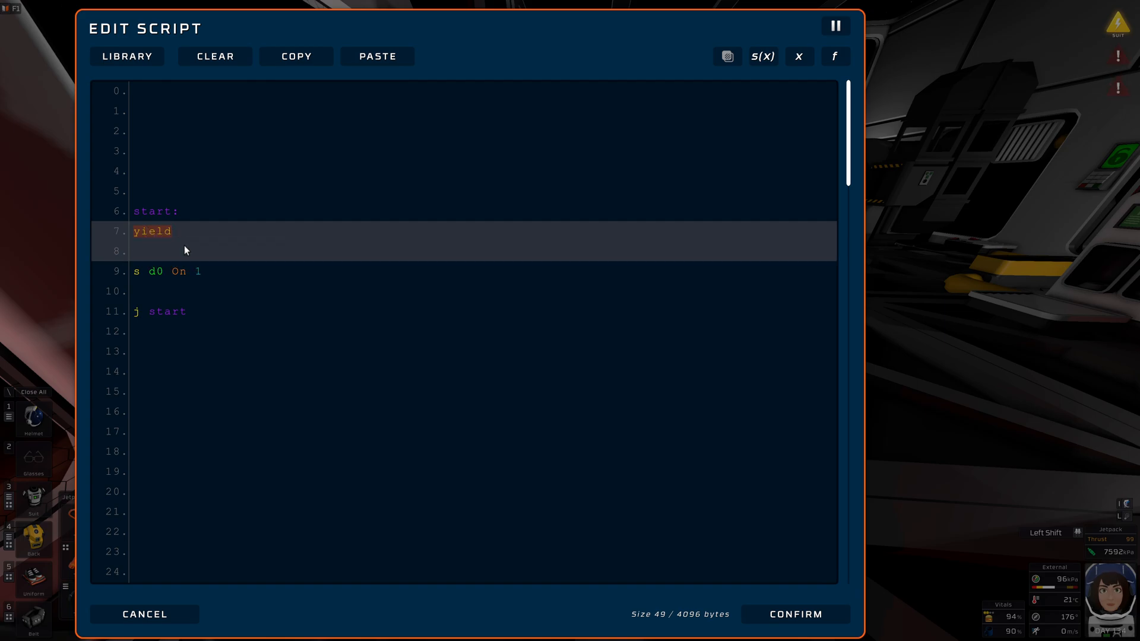
click(378, 56)
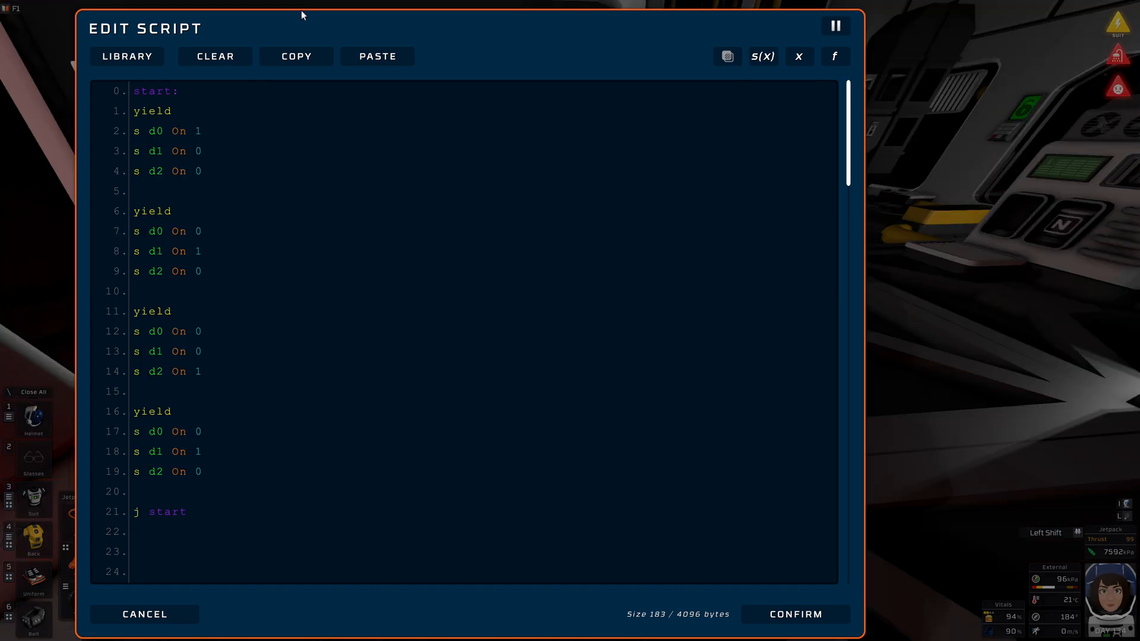
Step: Confirm the red-yellow-green light-cycling script onto the IC10 chip, closing the editor
click(192, 91)
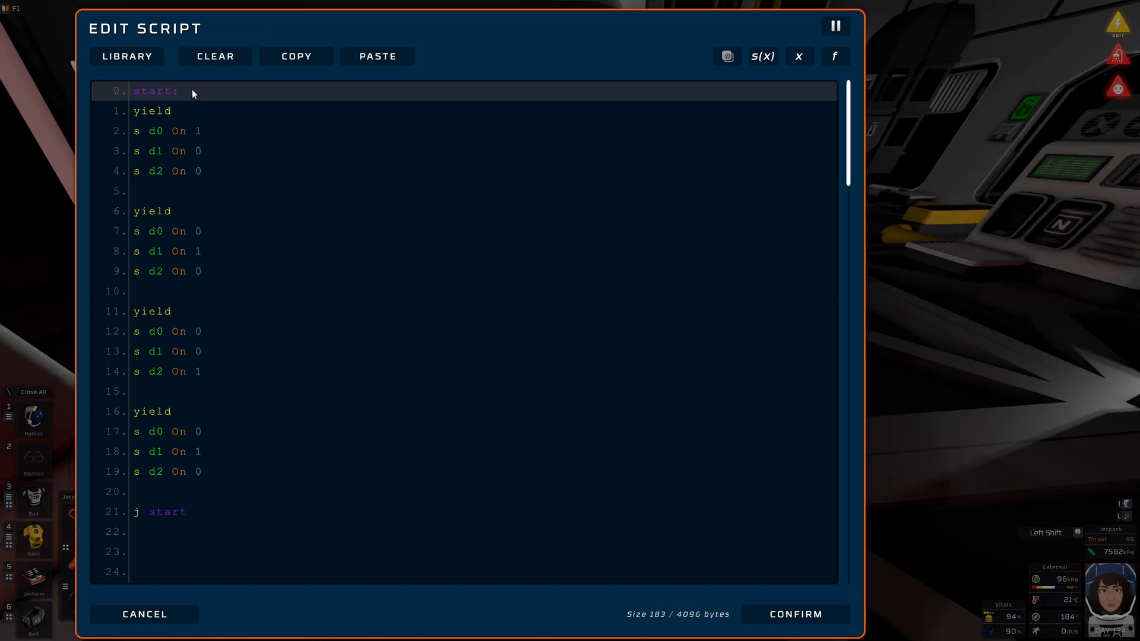
click(203, 292)
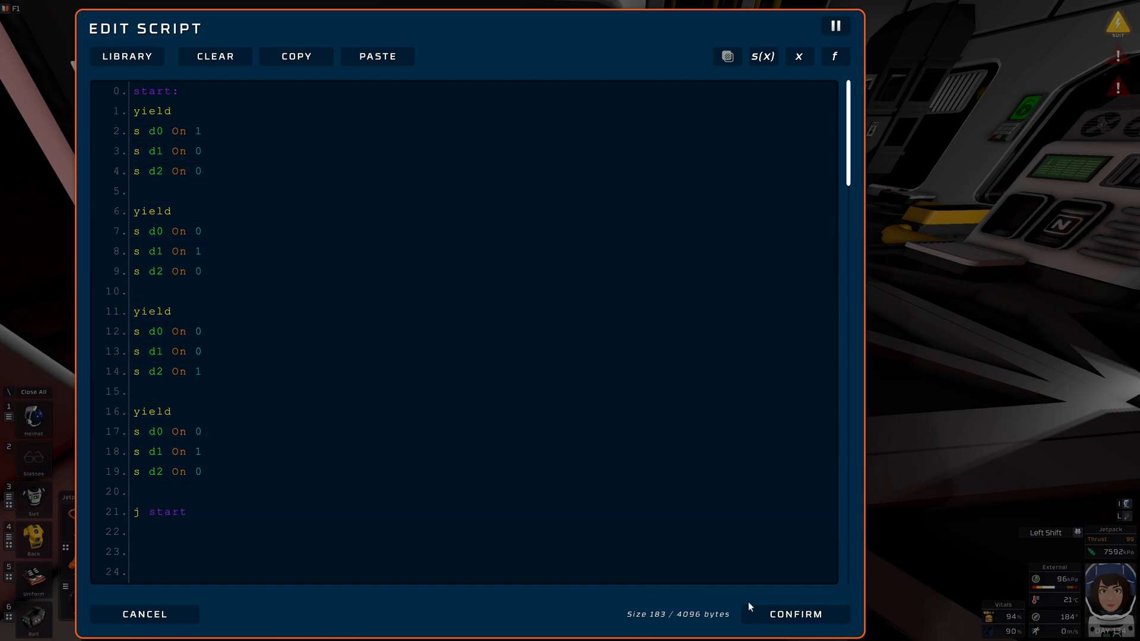
click(794, 614)
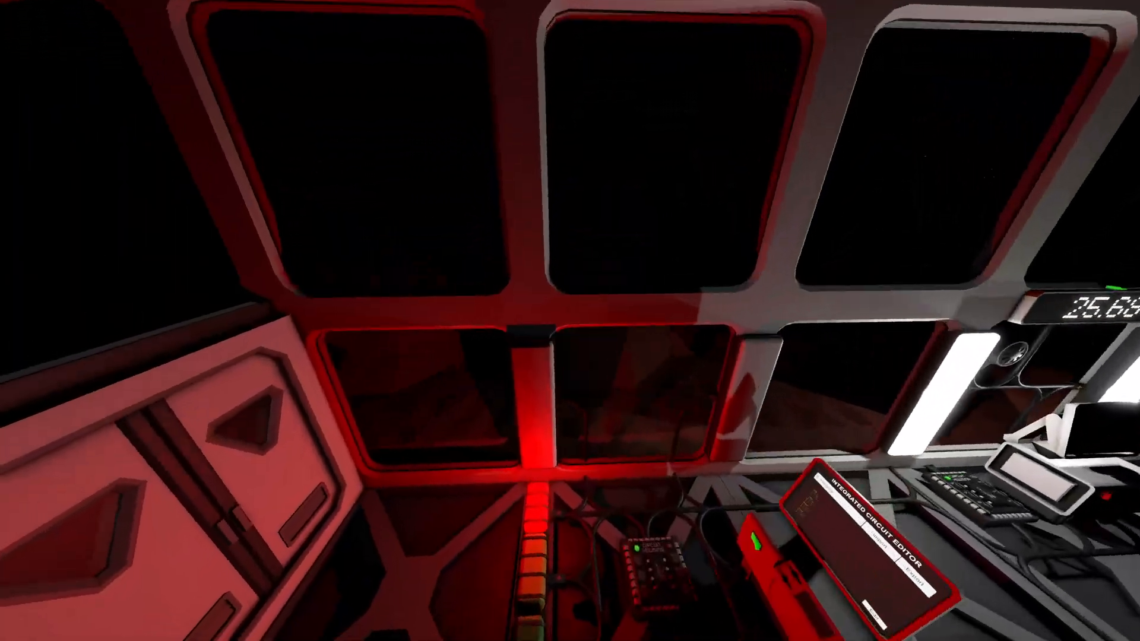
mouse_move(570, 320)
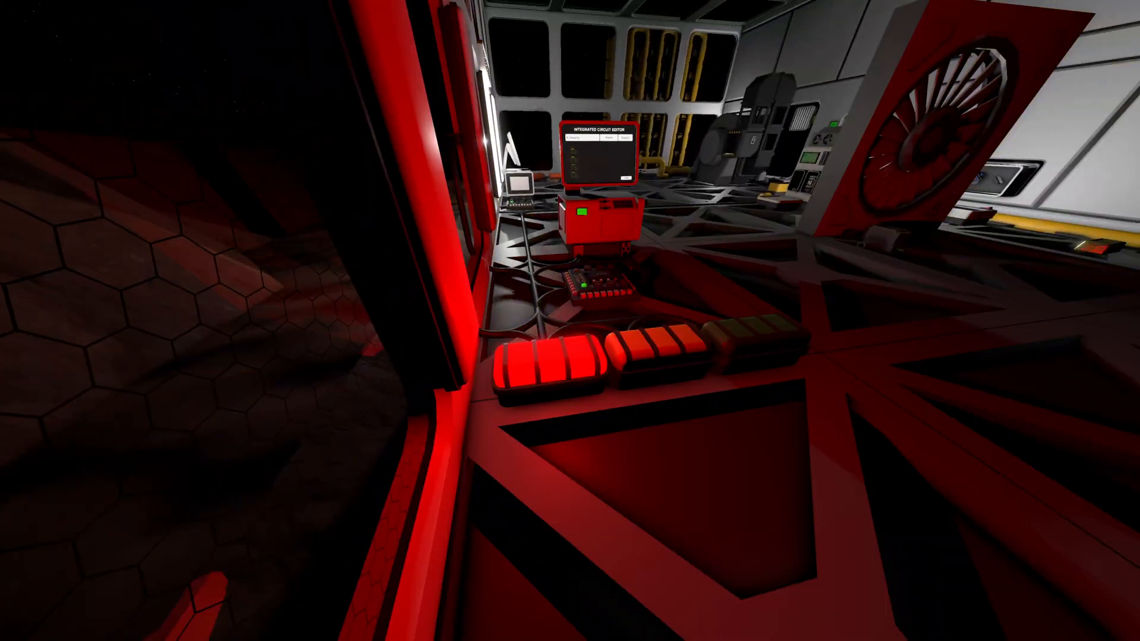